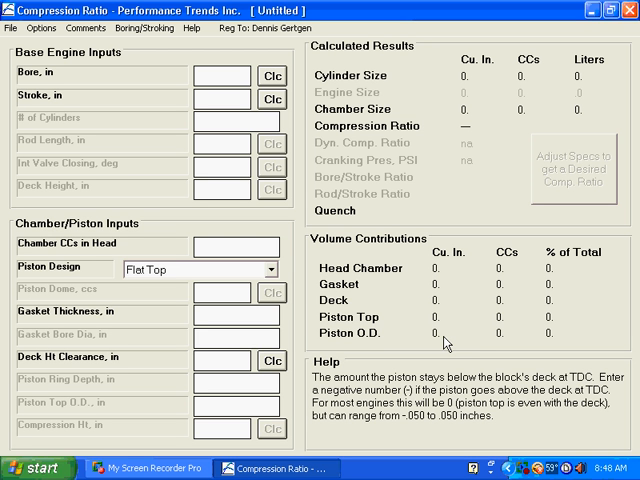
pyautogui.moveTo(467, 267)
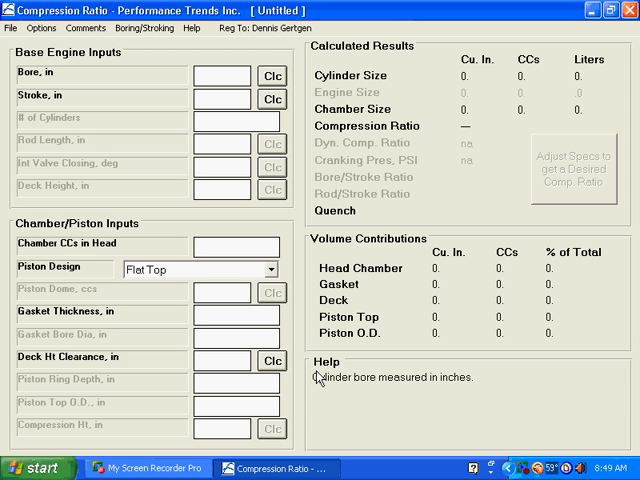
pyautogui.moveTo(371, 391)
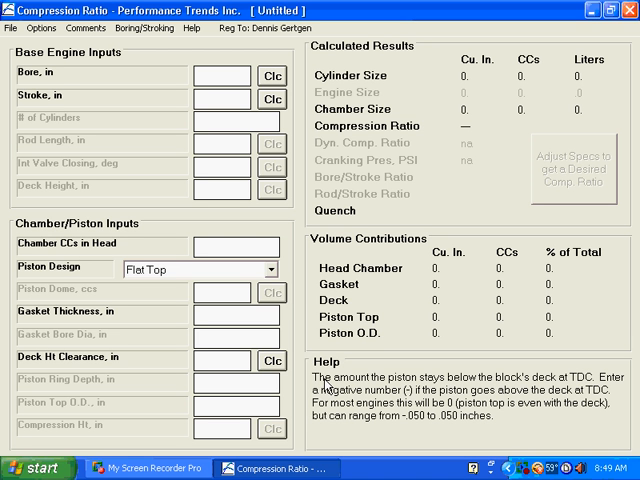
pyautogui.moveTo(363, 80)
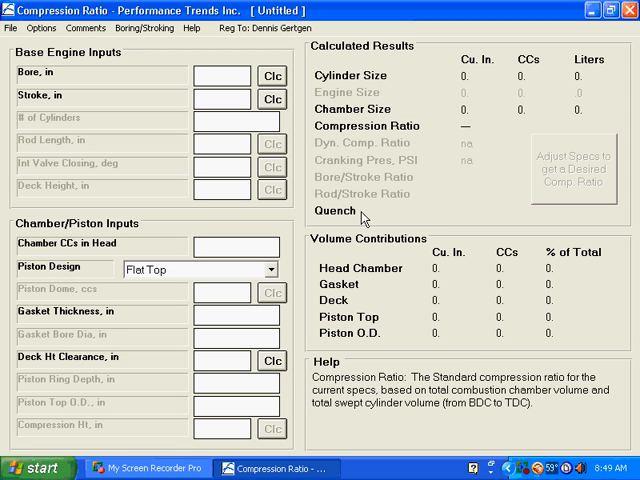
pyautogui.moveTo(370, 288)
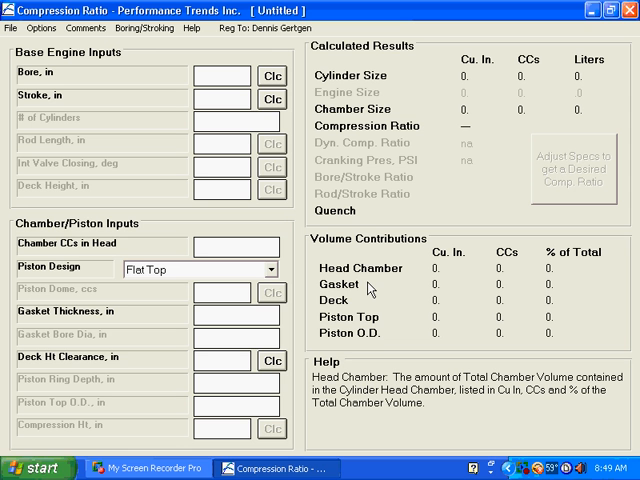
pyautogui.moveTo(447, 8)
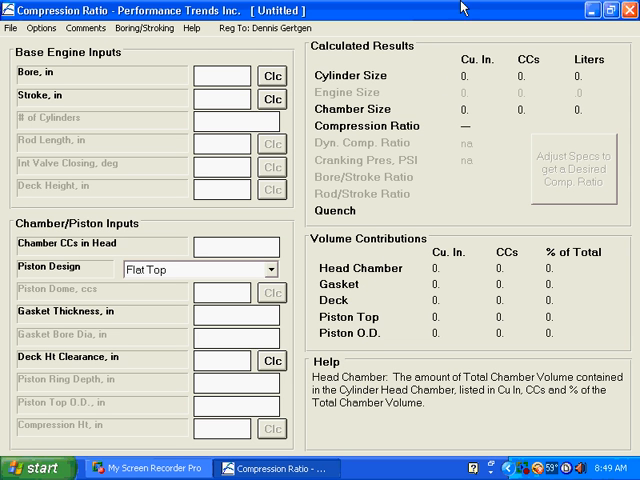
# Step: Open the saved FORD302 engine file from the File menu
pyautogui.click(11, 27)
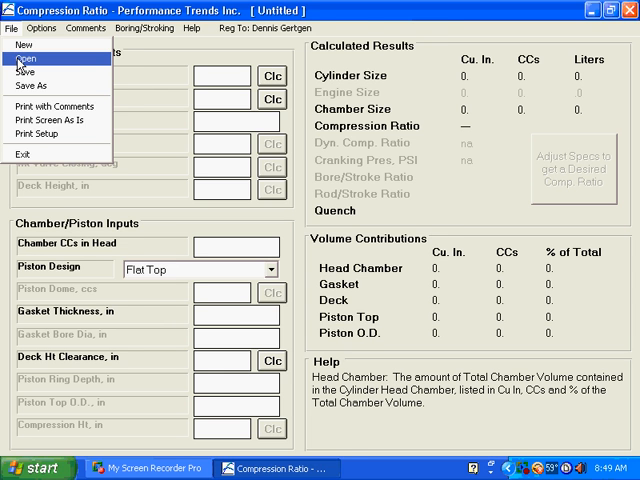
pyautogui.click(27, 60)
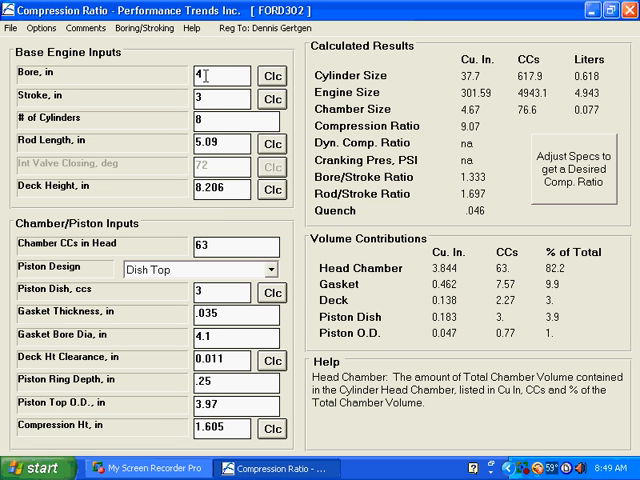
pyautogui.moveTo(456, 135)
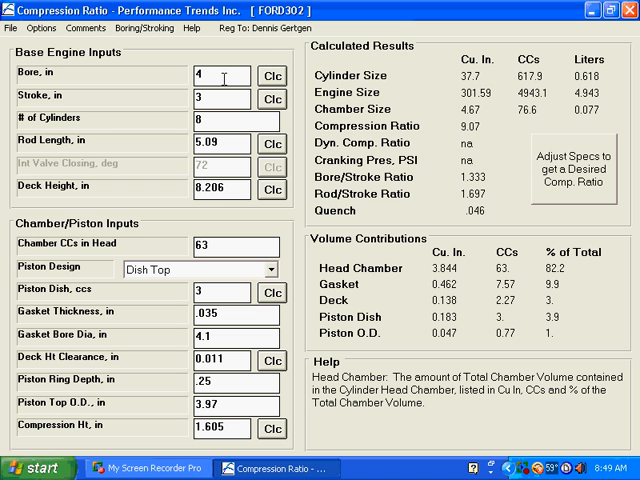
pyautogui.moveTo(160, 278)
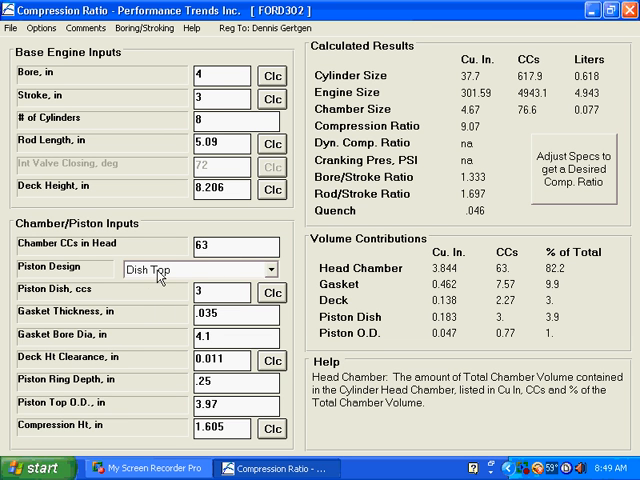
pyautogui.moveTo(35, 280)
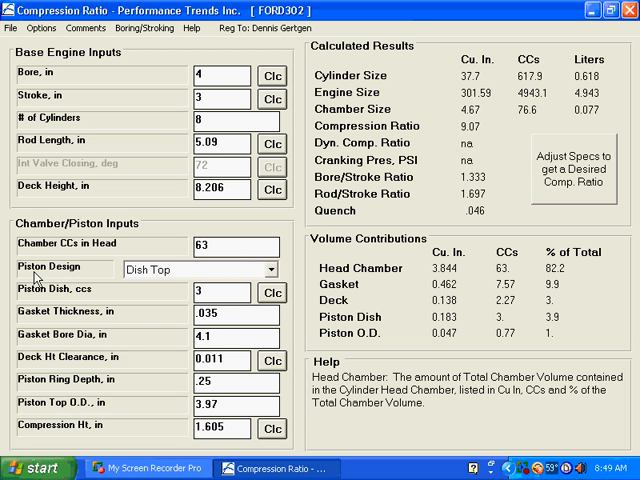
pyautogui.moveTo(158, 281)
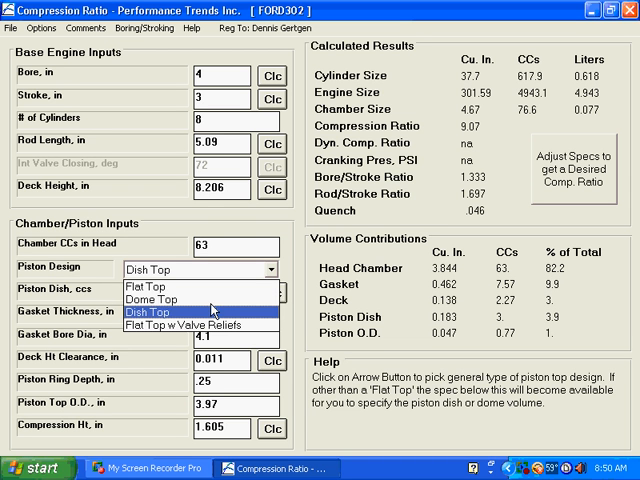
pyautogui.moveTo(195, 302)
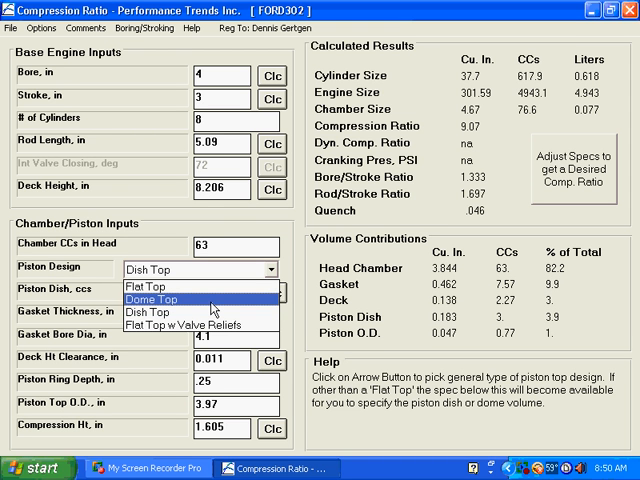
# Step: Set Piston Design to Dome Top and gasket thickness to .025
pyautogui.click(160, 298)
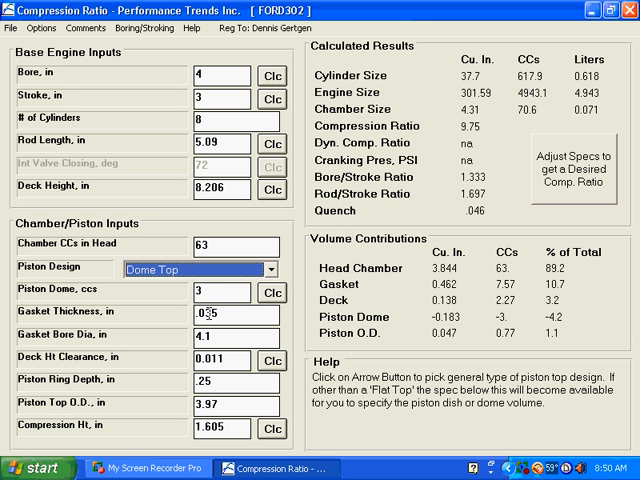
pyautogui.click(210, 313)
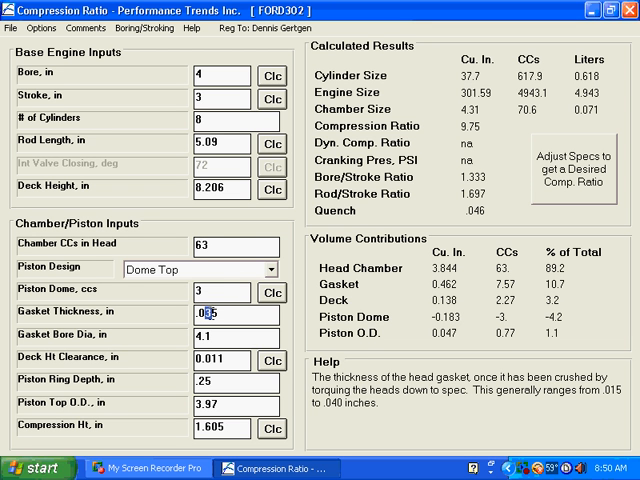
pyautogui.write('.025')
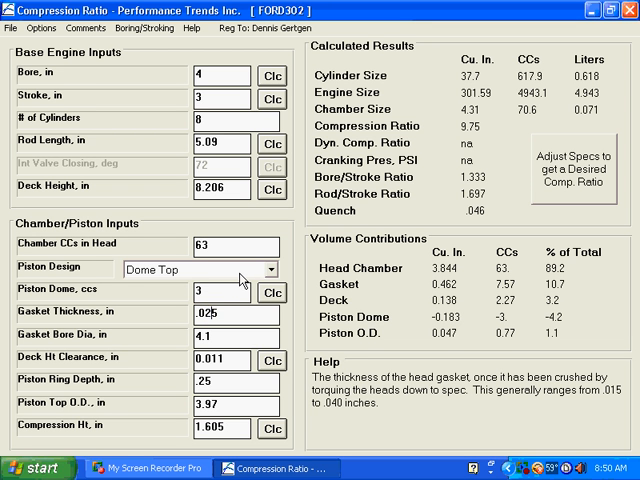
pyautogui.moveTo(225, 293)
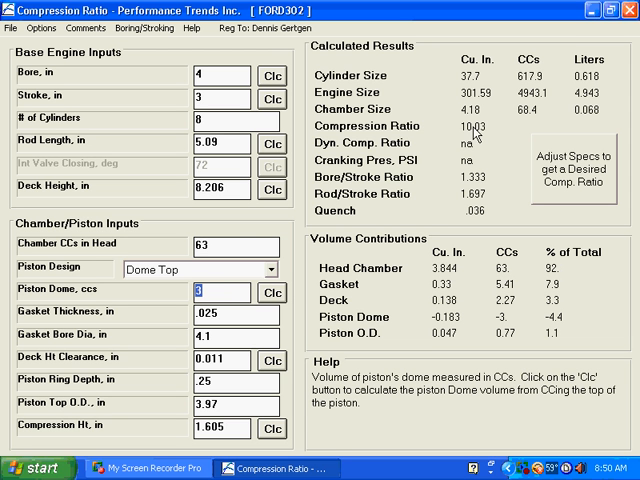
pyautogui.moveTo(478, 216)
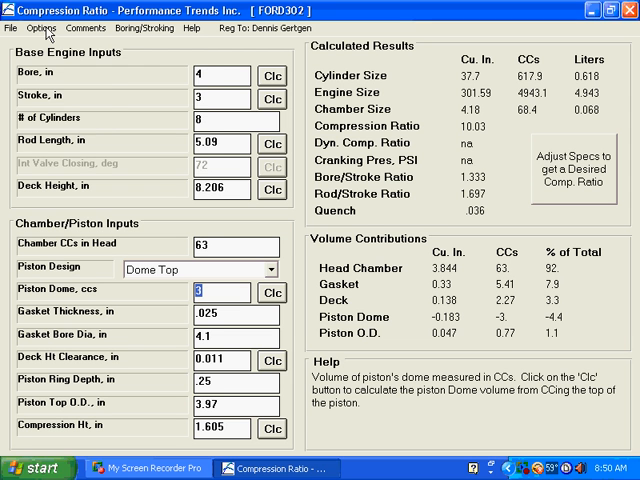
# Step: Choose Options > Metric Units (millimeters and CCs) for all inputs
pyautogui.click(42, 29)
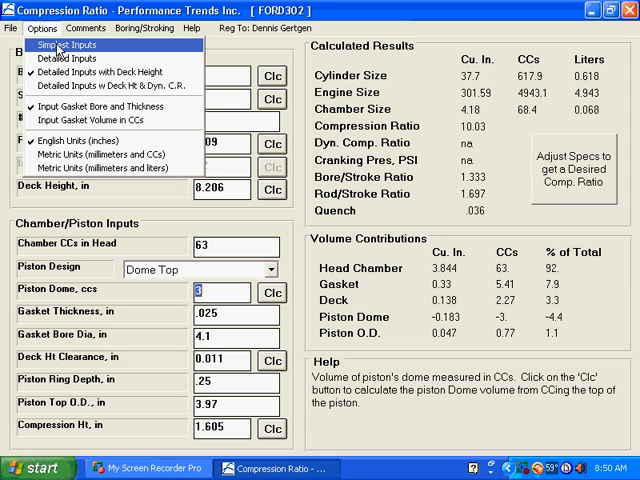
pyautogui.moveTo(85, 119)
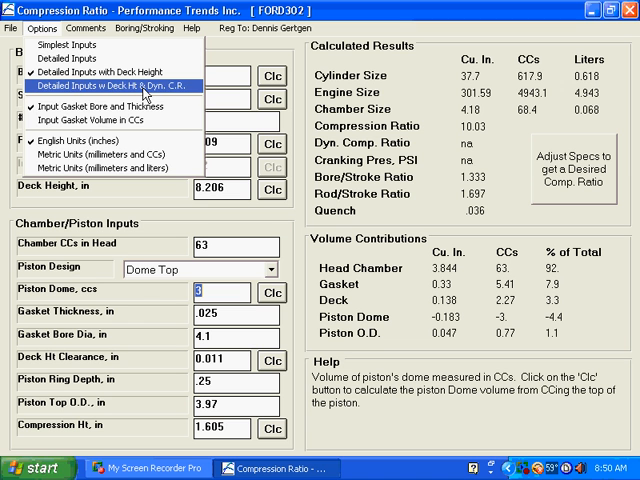
pyautogui.moveTo(108, 157)
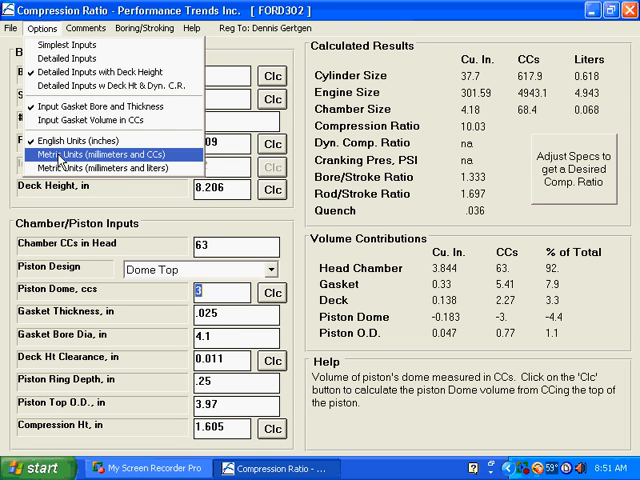
pyautogui.click(112, 153)
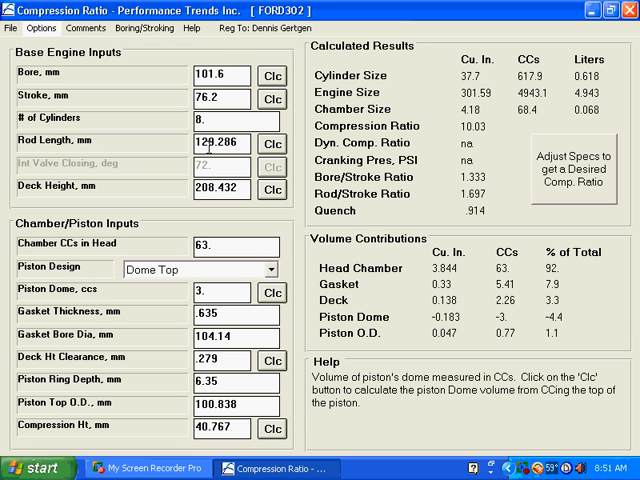
pyautogui.moveTo(175, 231)
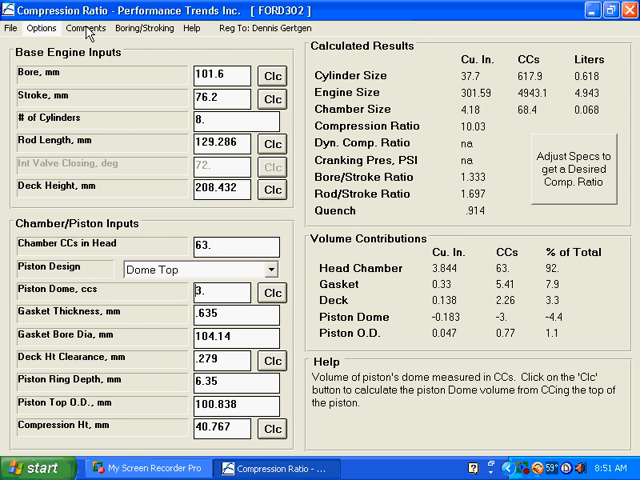
pyautogui.click(86, 27)
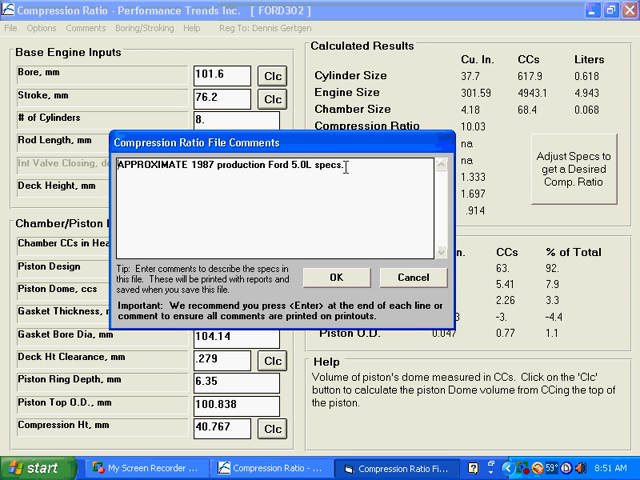
pyautogui.moveTo(341, 190)
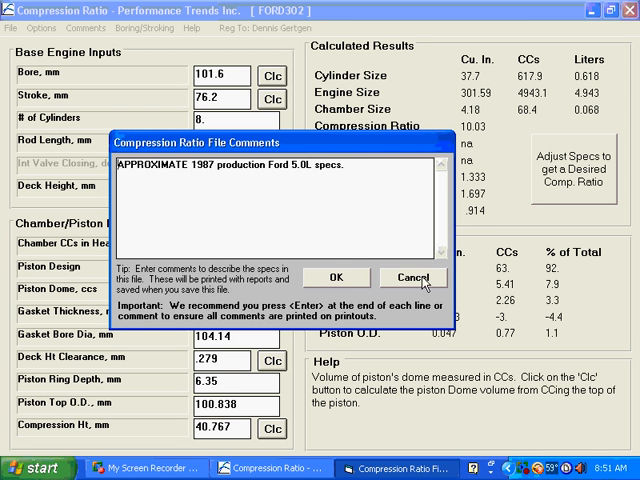
pyautogui.click(410, 277)
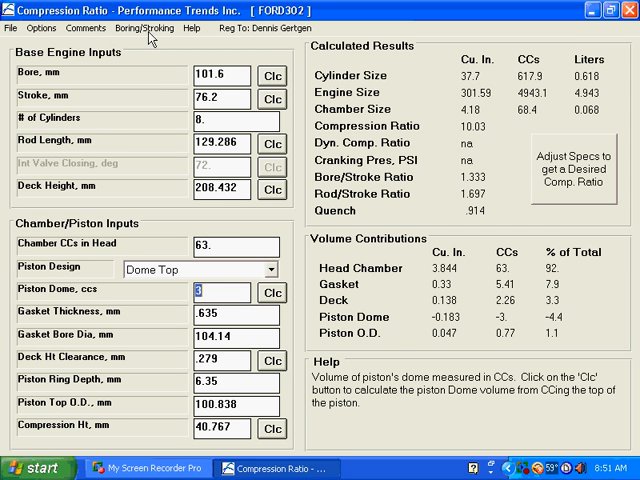
# Step: Save As, appending 'test' to the FORD302 file name
pyautogui.click(11, 27)
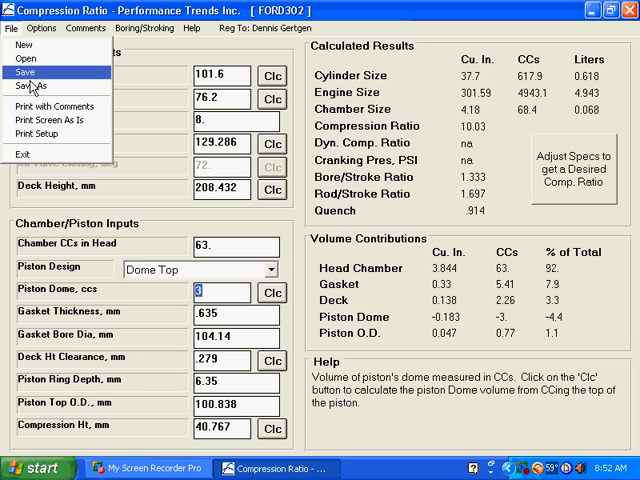
pyautogui.moveTo(45, 88)
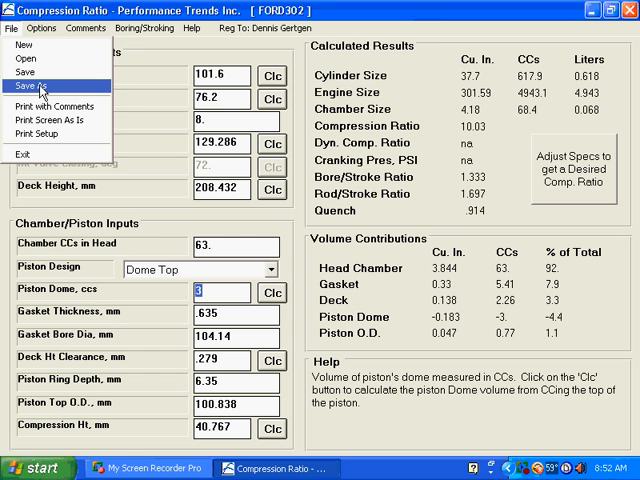
pyautogui.click(25, 71)
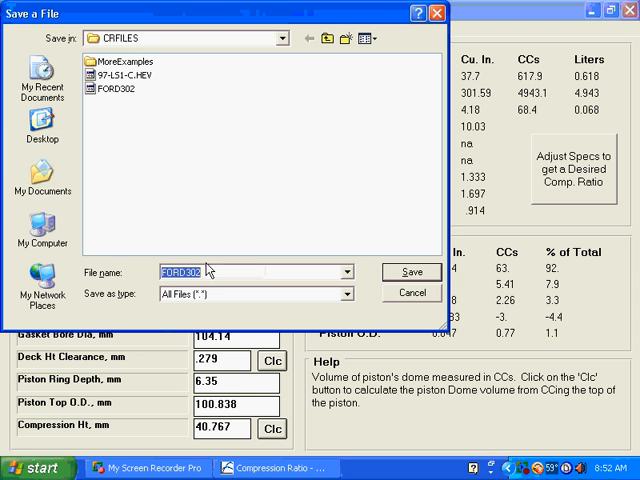
pyautogui.click(210, 271)
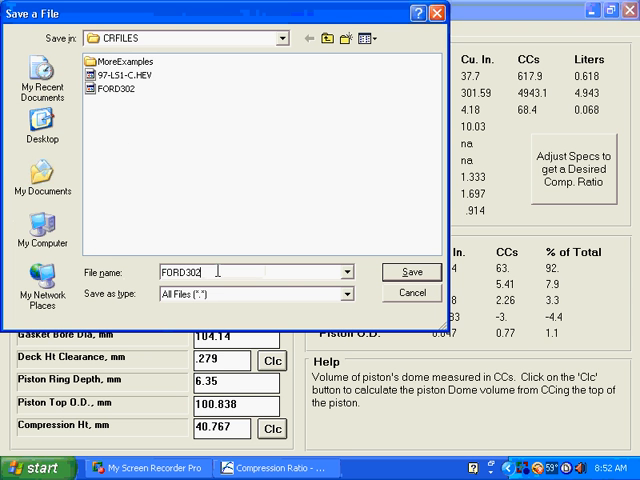
pyautogui.write('test')
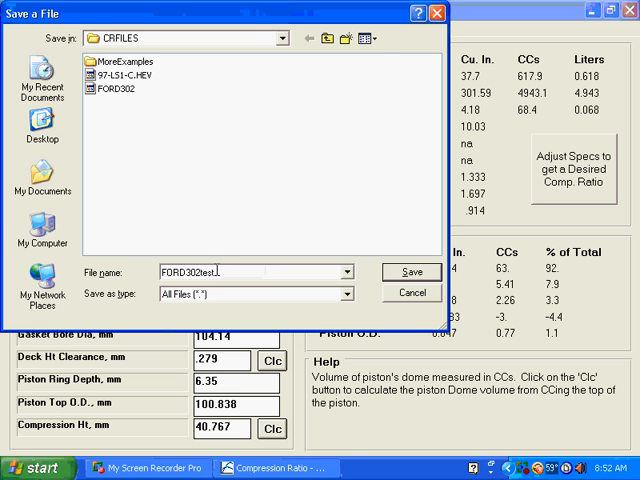
pyautogui.click(411, 271)
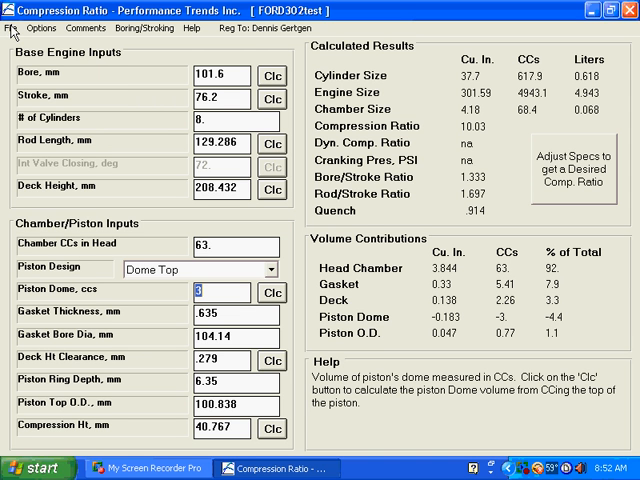
# Step: Choose File > Print with Comments to bring up the Printed Comment prompt
pyautogui.click(11, 27)
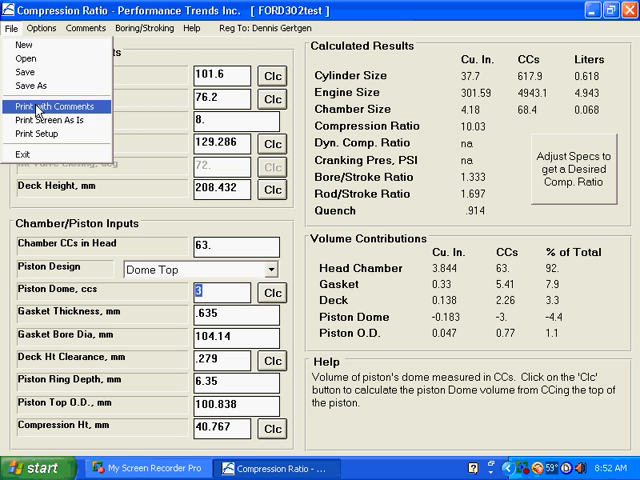
pyautogui.moveTo(40, 121)
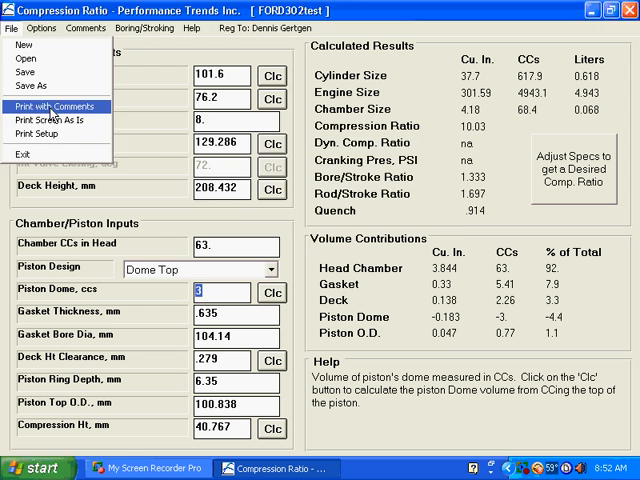
pyautogui.click(51, 106)
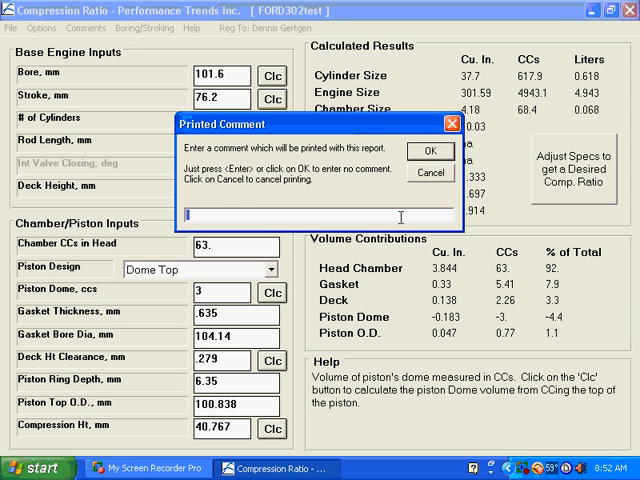
pyautogui.moveTo(230, 232)
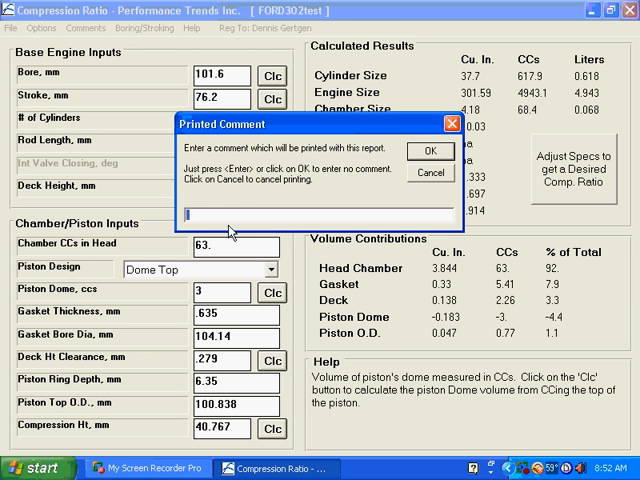